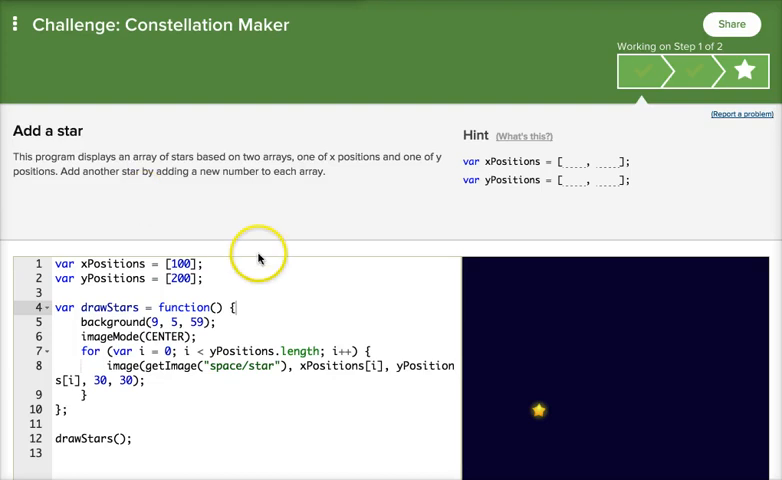
pyautogui.moveTo(214, 36)
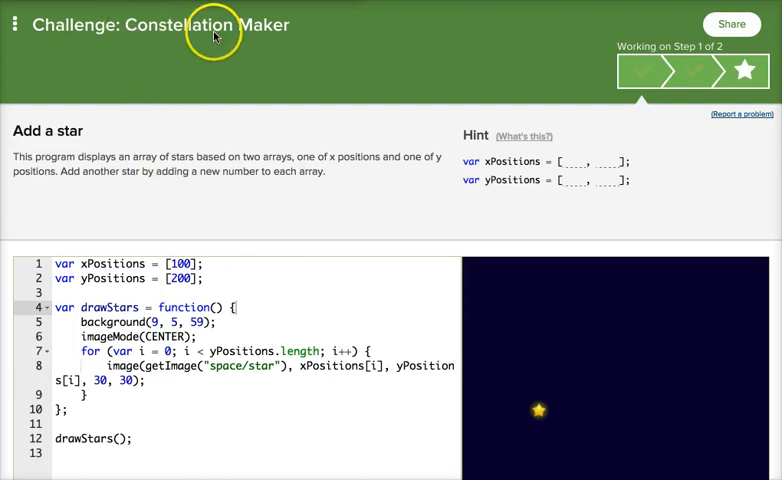
pyautogui.moveTo(220, 128)
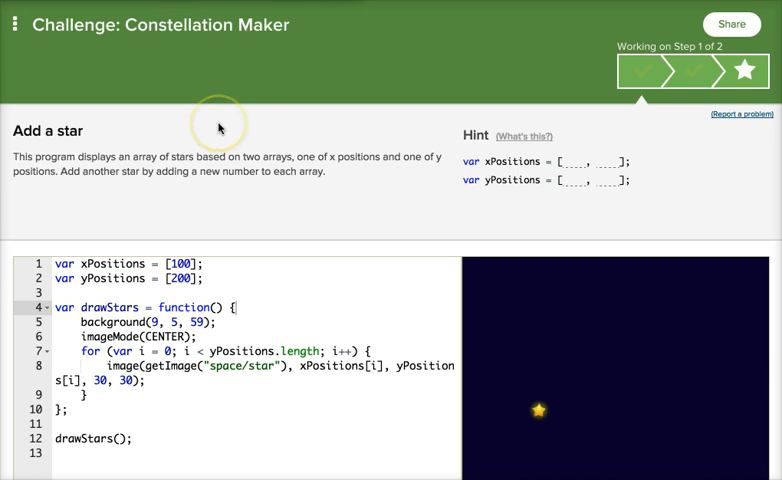
# Step: Add a second star by appending 300 to xPositions and a second value to yPositions, then advance to the next step
pyautogui.scroll(-3)
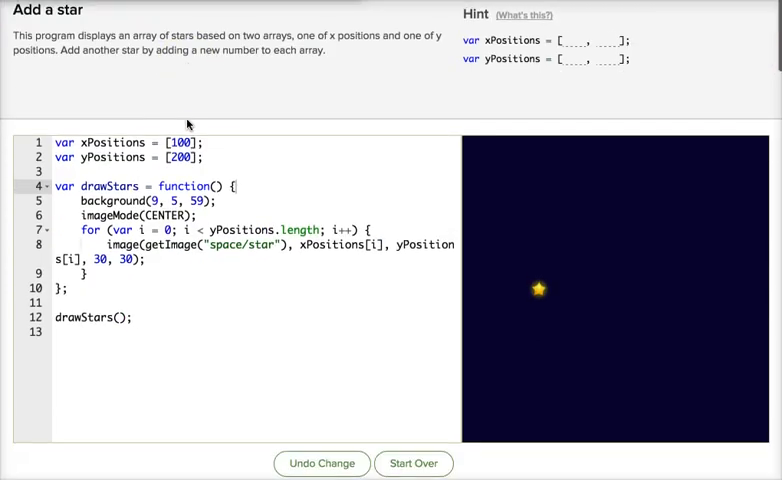
pyautogui.moveTo(516, 290)
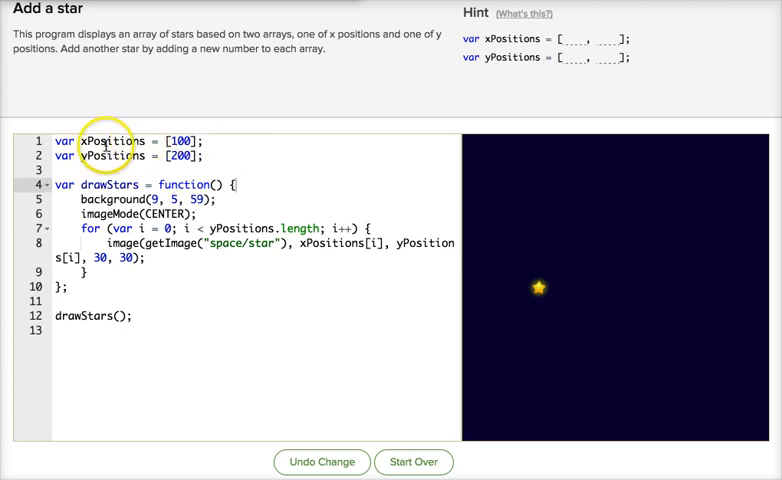
pyautogui.click(108, 156)
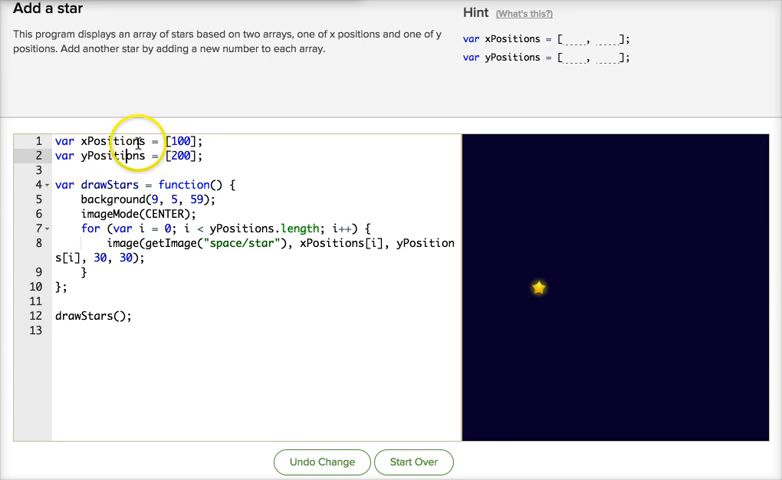
pyautogui.doubleClick(116, 140)
pyautogui.write(',')
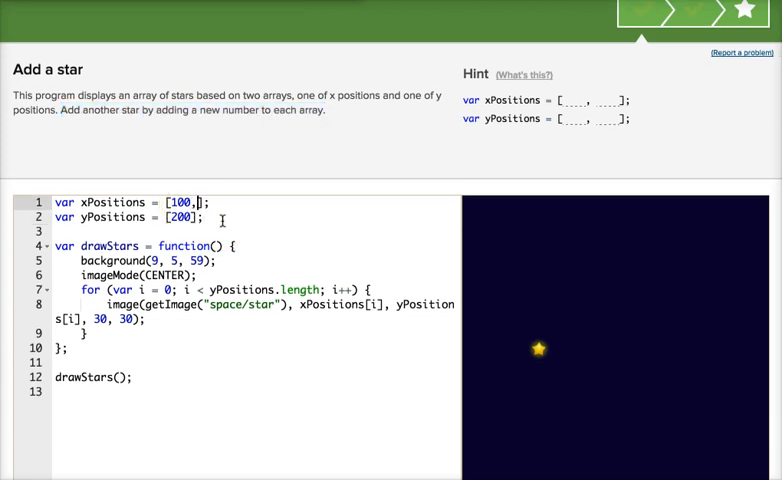
pyautogui.write('300')
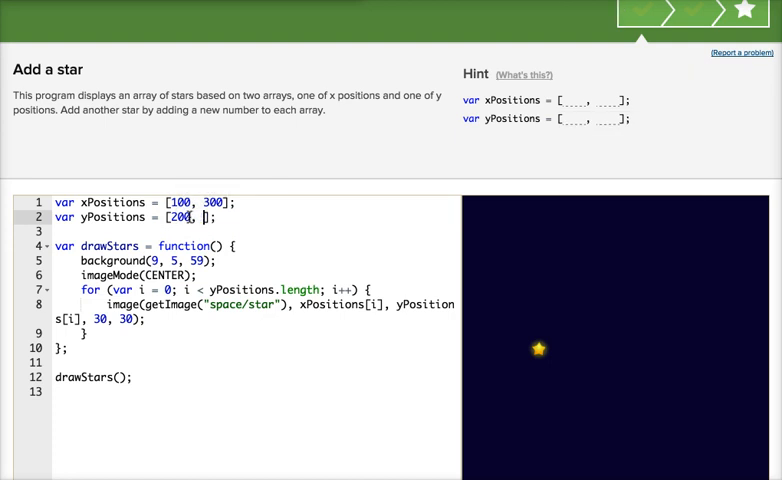
pyautogui.write('400')
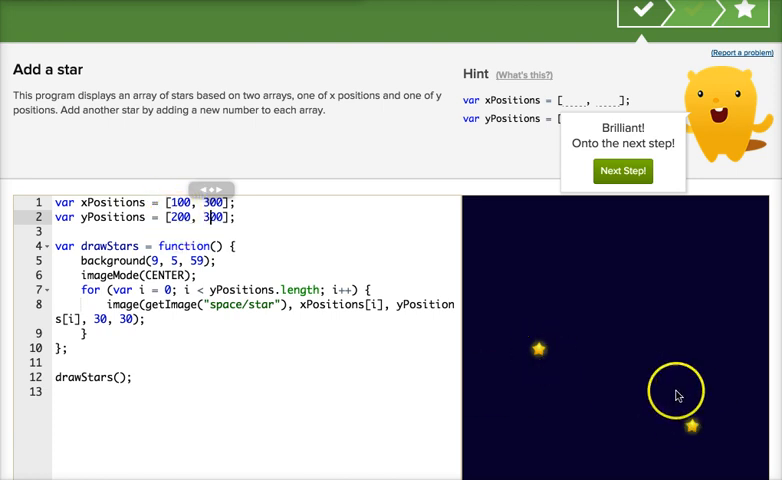
pyautogui.moveTo(724, 416)
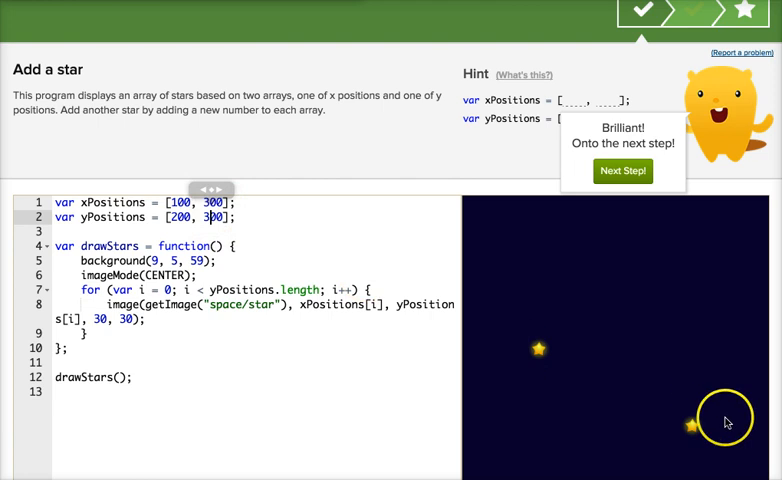
pyautogui.click(622, 170)
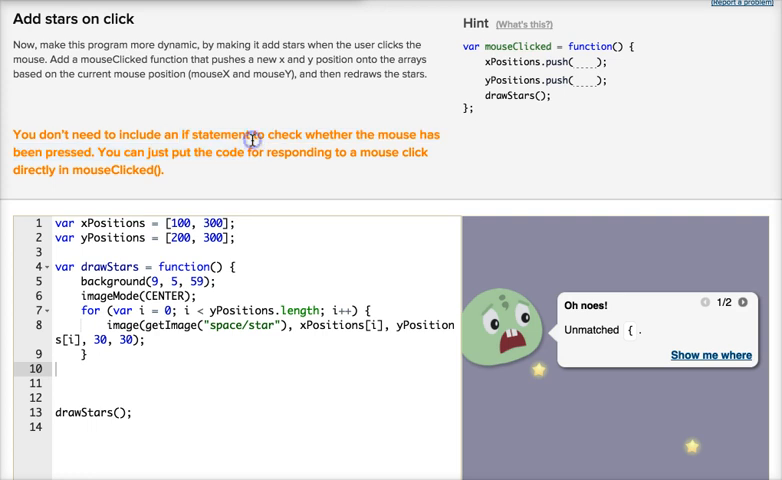
pyautogui.moveTo(196, 168)
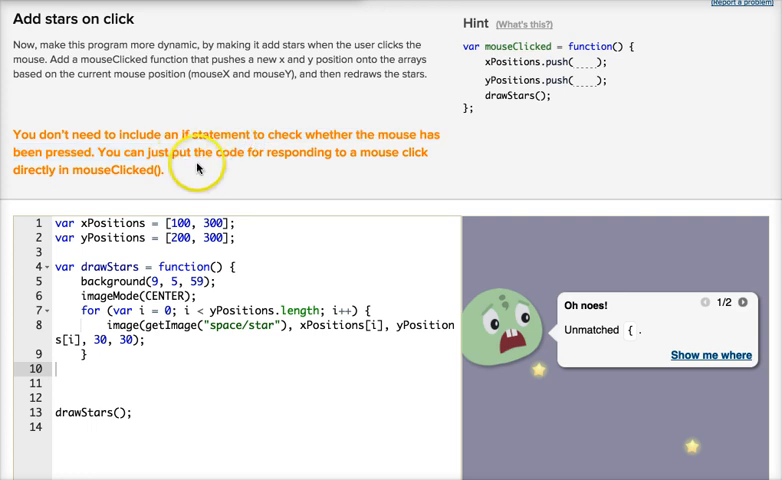
pyautogui.moveTo(540, 48)
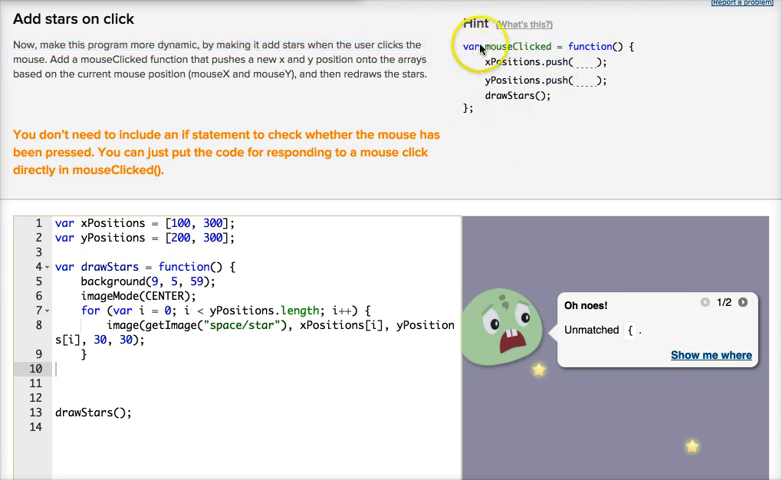
pyautogui.moveTo(610, 48)
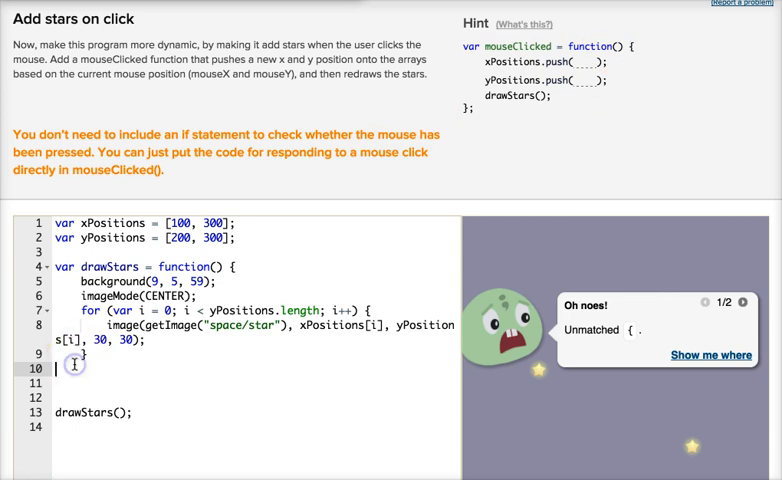
# Step: Declare var mouseClicked = function(){ below the drawing code
pyautogui.write('var mouseClicked')
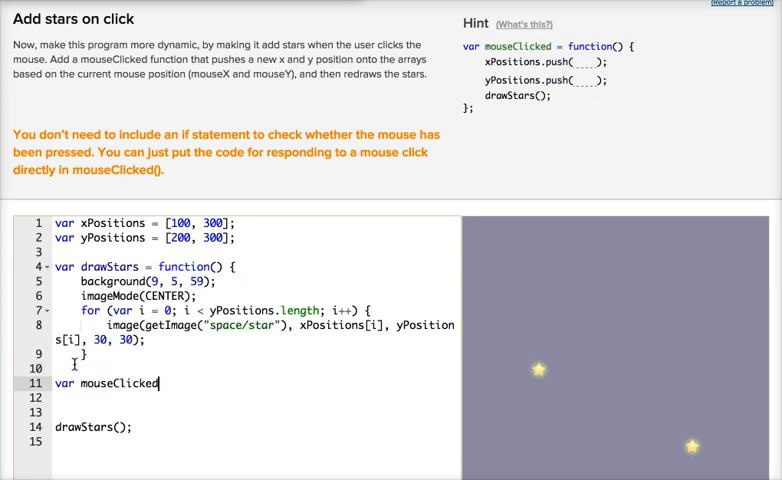
pyautogui.write('= function(){')
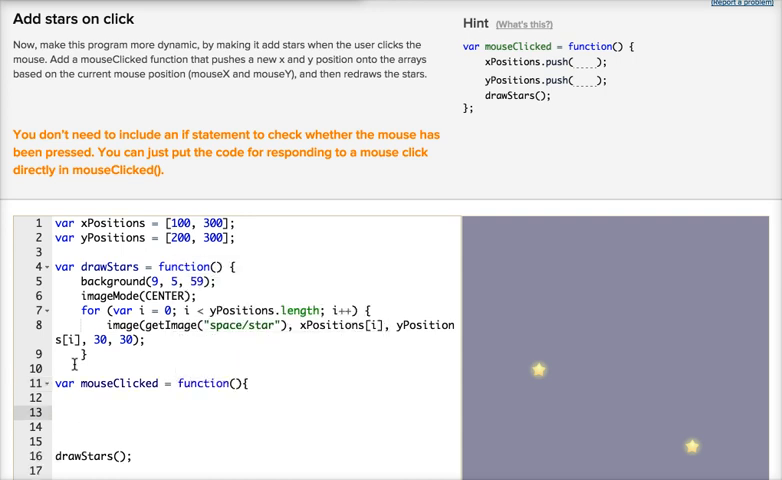
pyautogui.write('xP')
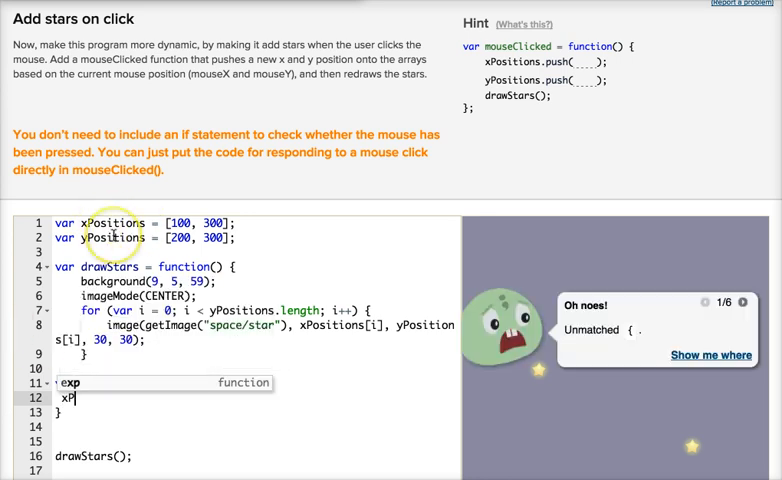
pyautogui.write('var mouseClicked = function(){')
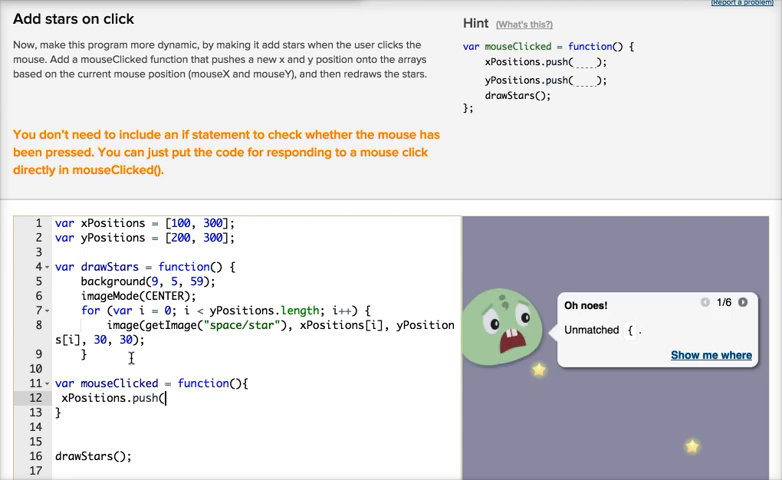
# Step: Fill mouseClicked with xPositions.push(mouseX), yPositions.push(mouseY) and drawStars()
pyautogui.write('xp')
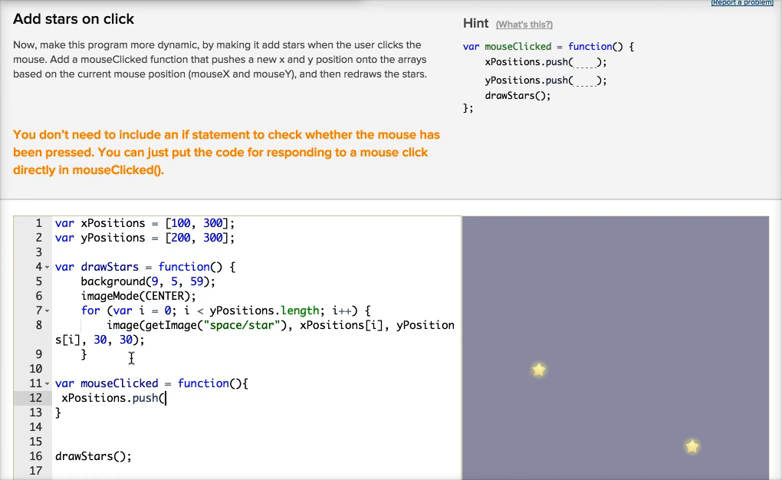
pyautogui.write('xpo')
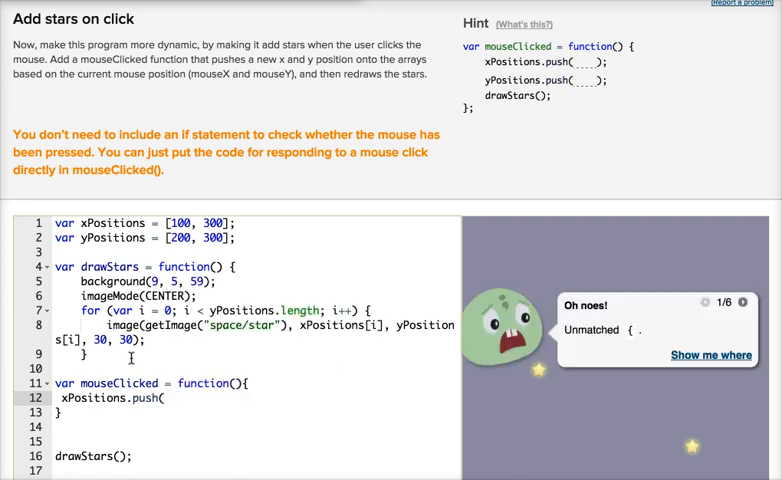
pyautogui.write('mouseX);')
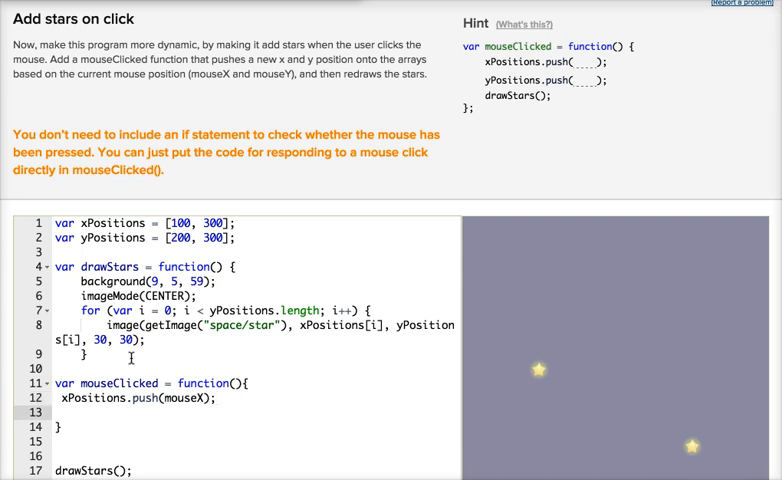
pyautogui.write('yPositions.push')
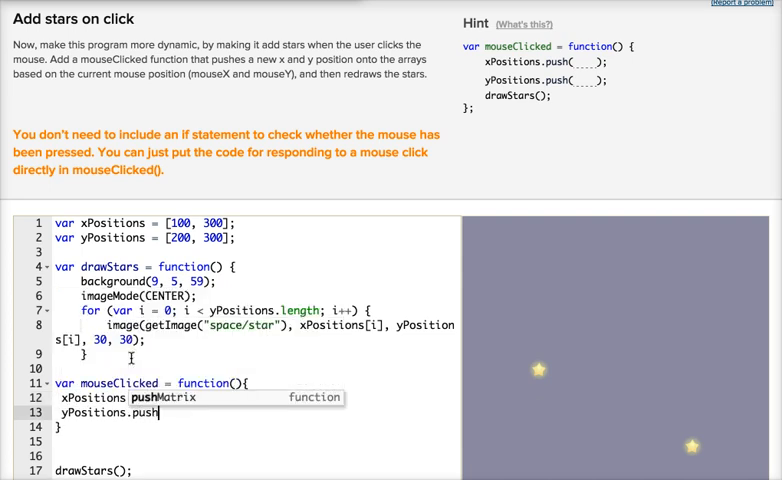
pyautogui.write('(mouseY);')
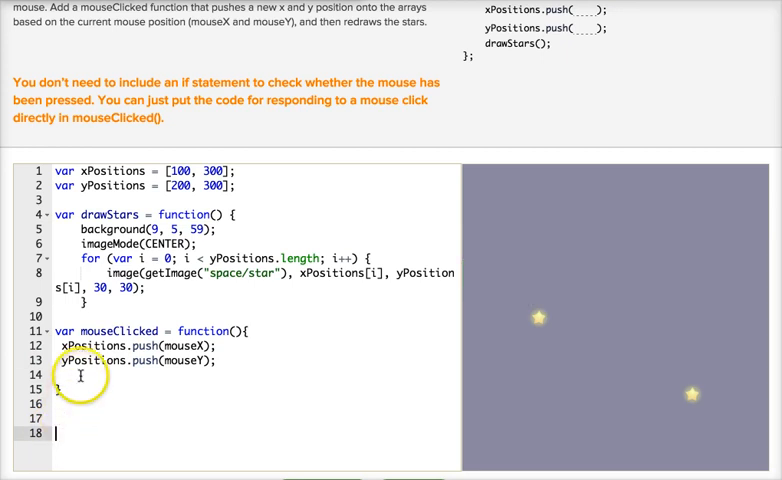
pyautogui.write('drawStars();')
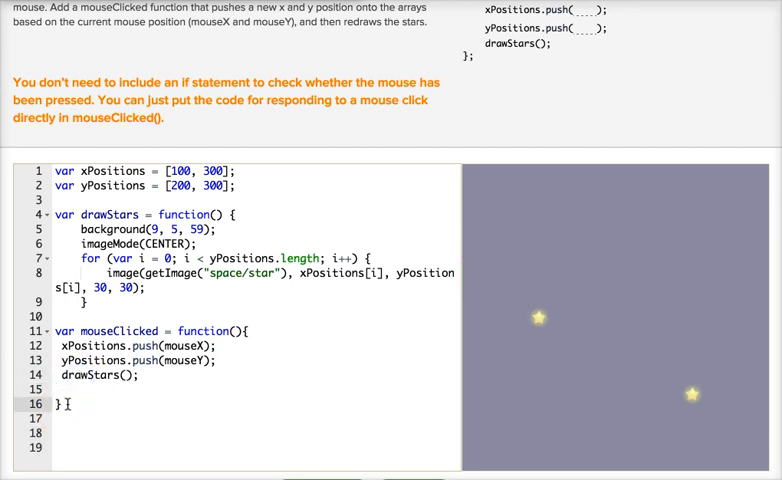
pyautogui.press('Backspace')
pyautogui.write(';')
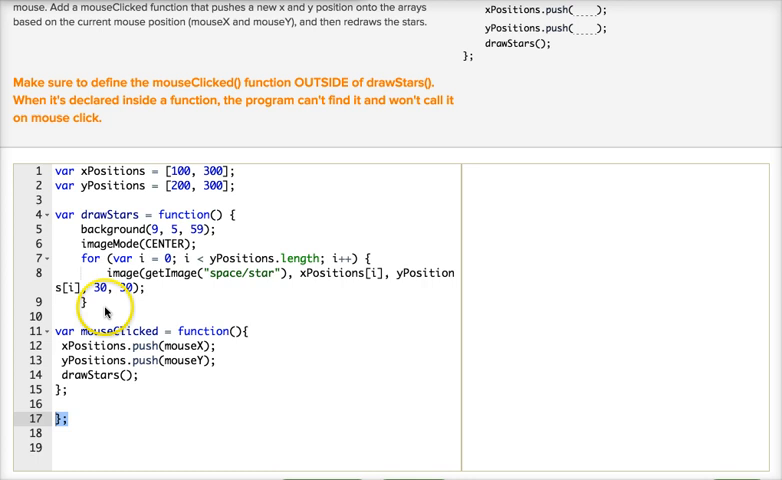
# Step: Close drawStars with }; after its for loop so mouseClicked sits outside and the warning clears
pyautogui.click(112, 300)
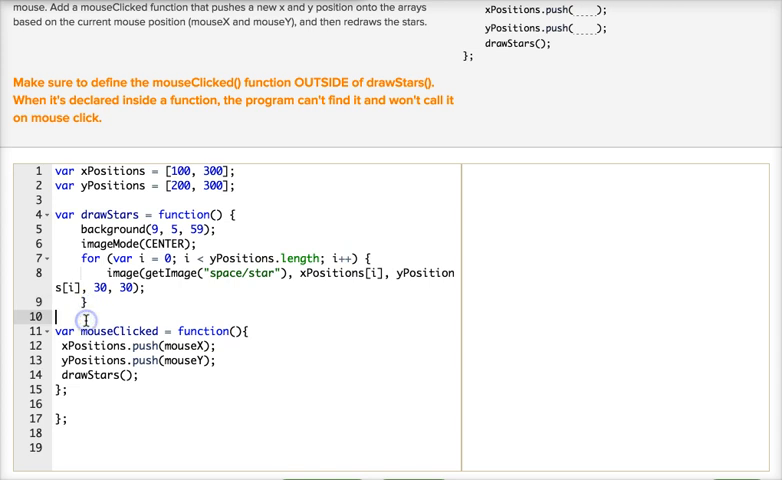
pyautogui.write('}')
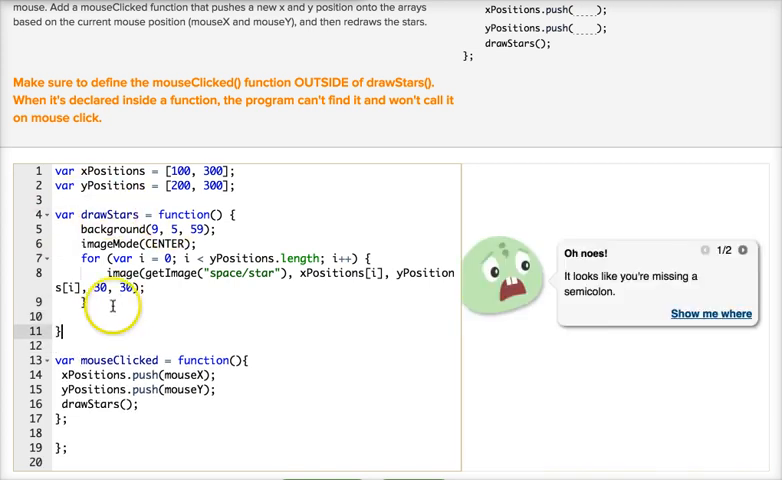
pyautogui.write(';')
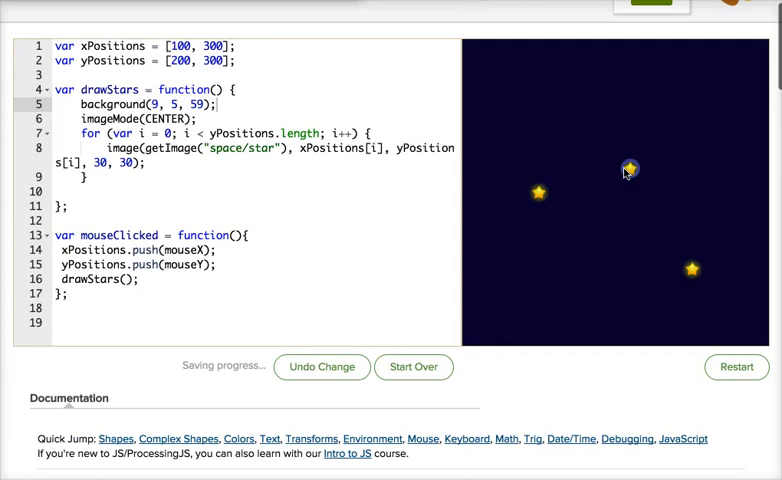
# Step: Add three new stars by clicking the canvas, completing all Constellation Maker steps
pyautogui.click(624, 244)
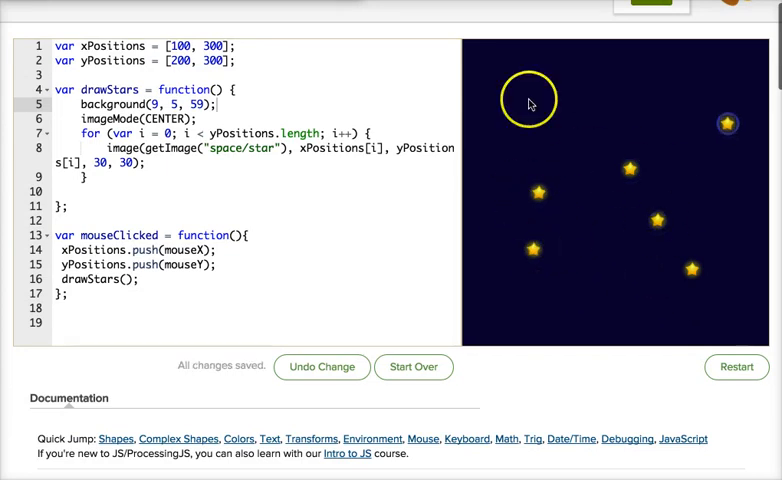
pyautogui.click(510, 272)
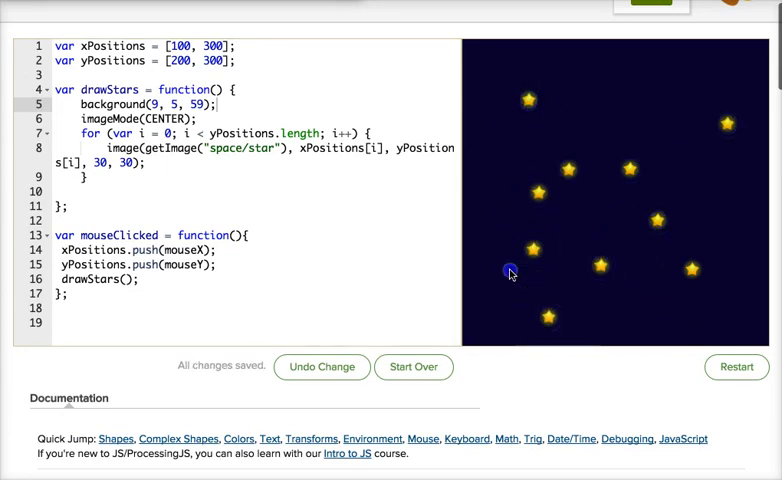
pyautogui.click(510, 272)
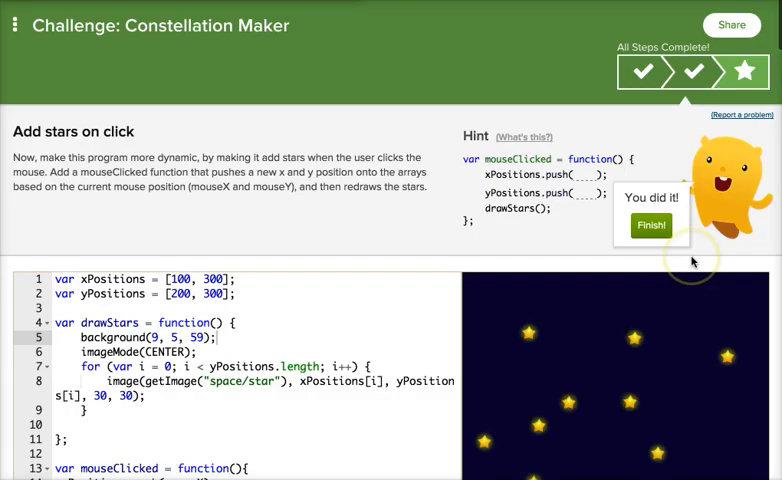